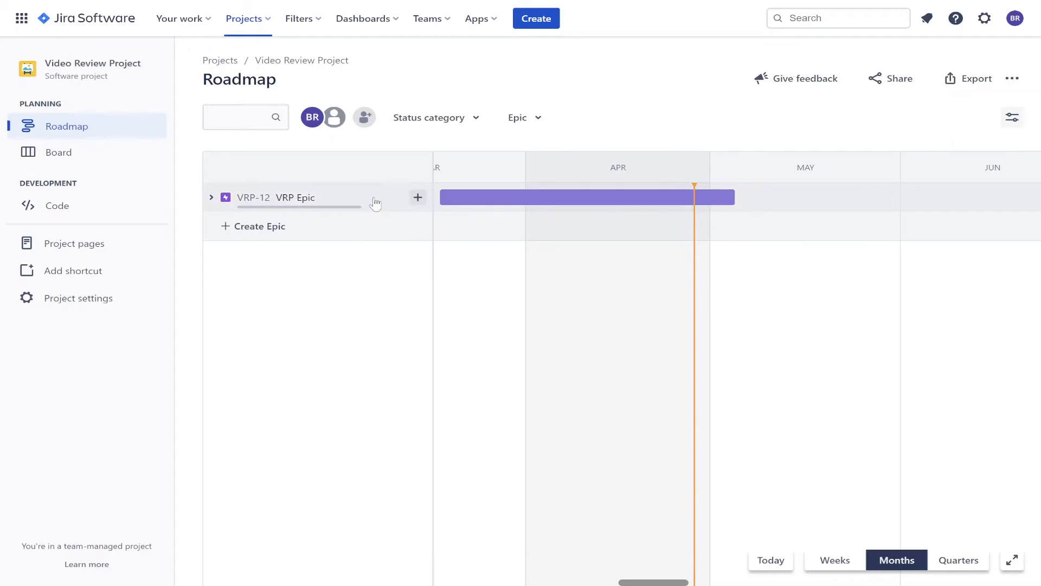
- Start a new manually triggered automation rule from VRP Epic's Actions menu, keeping the Manual trigger
click(294, 198)
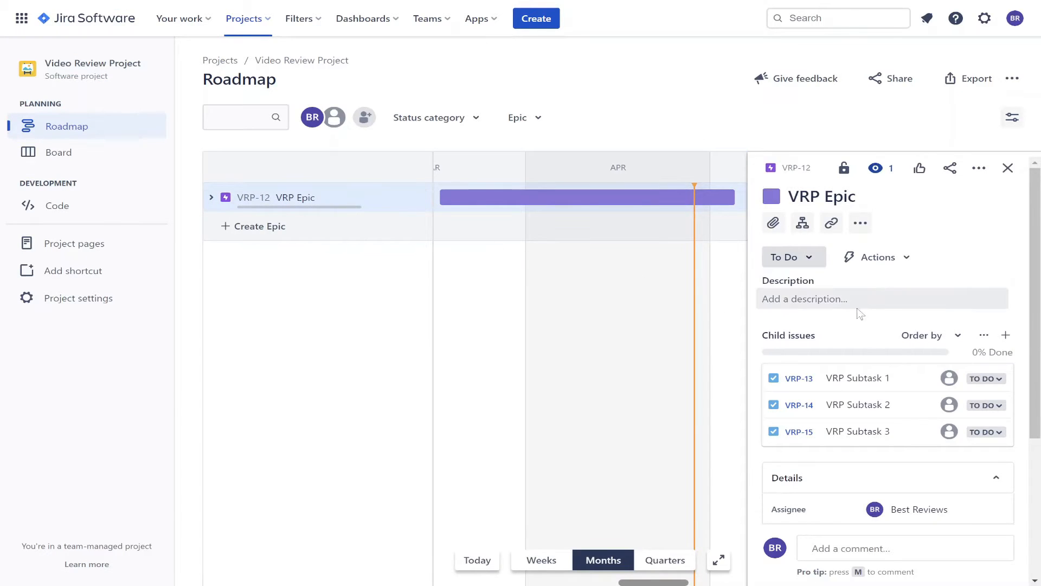
click(876, 257)
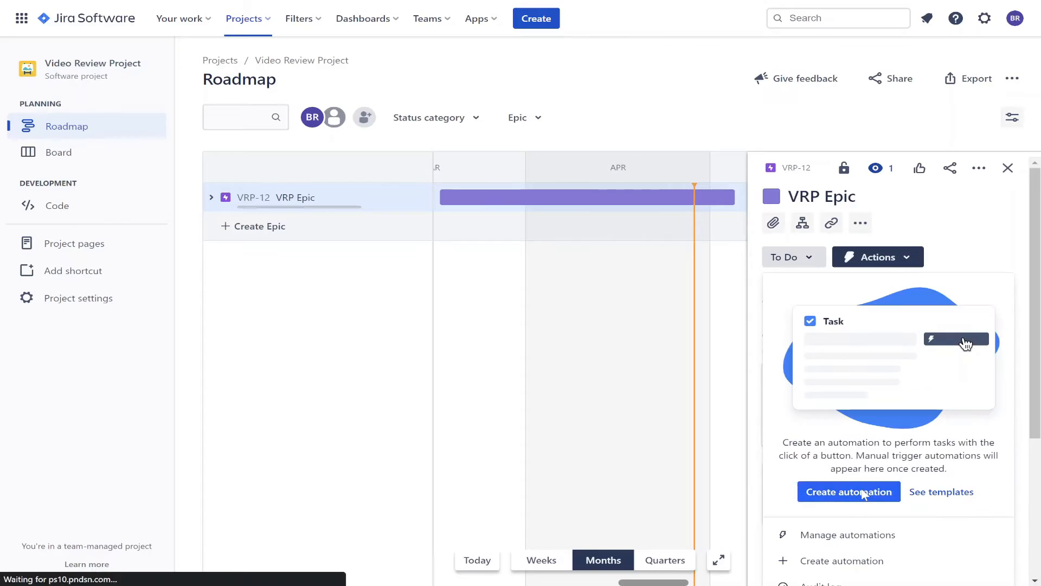
click(848, 491)
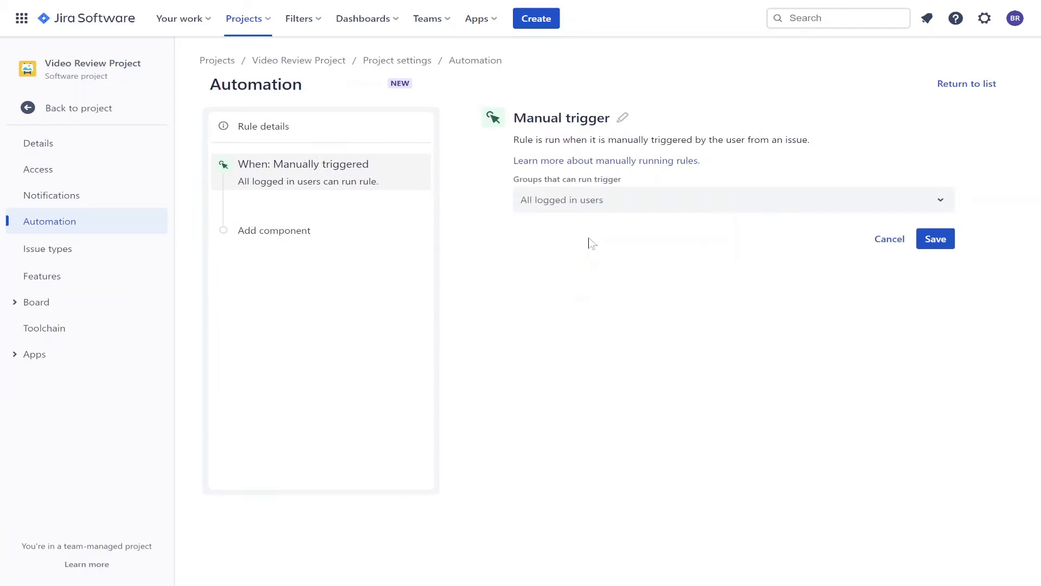
click(273, 230)
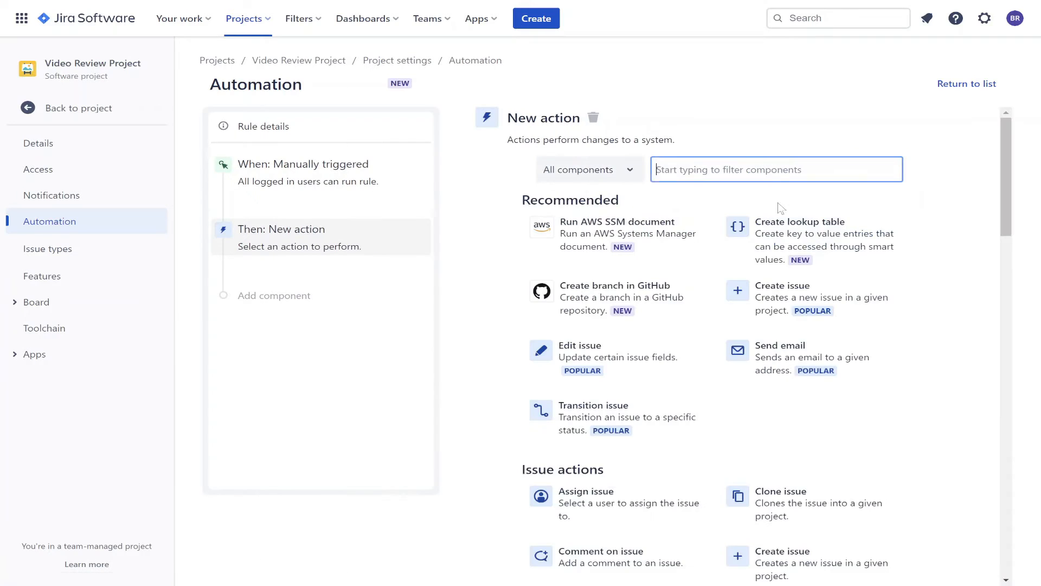
- Add a Create issue action with summary 'Automated Issue', turn the rule on and return to the roadmap
click(782, 292)
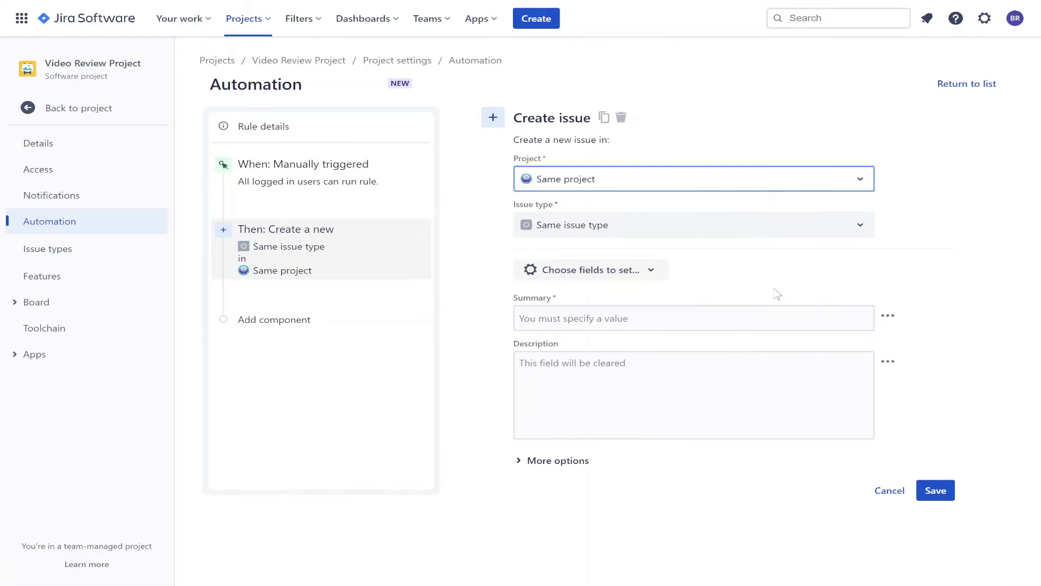
text(Automated Issue)
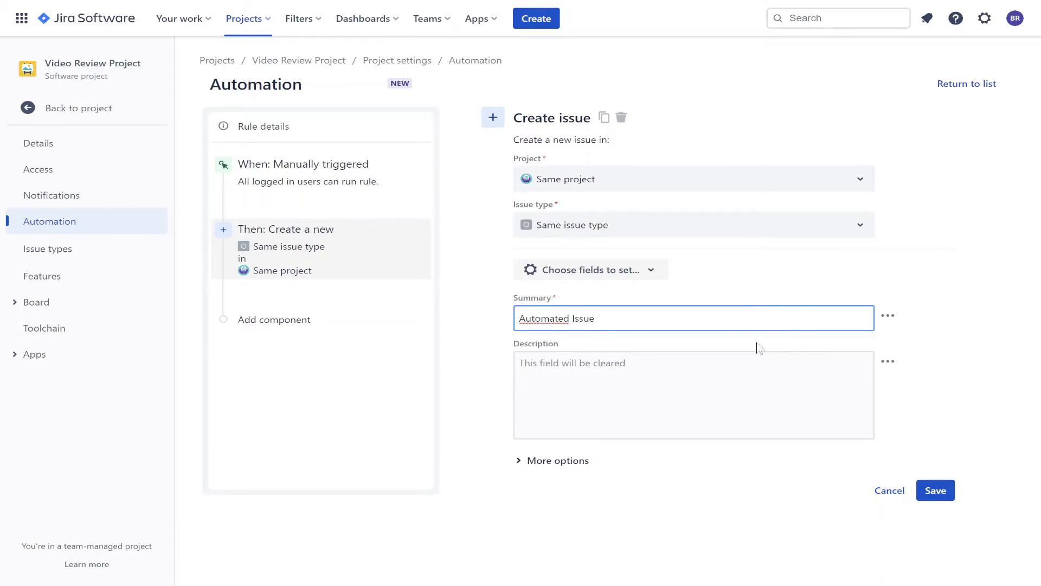
click(273, 319)
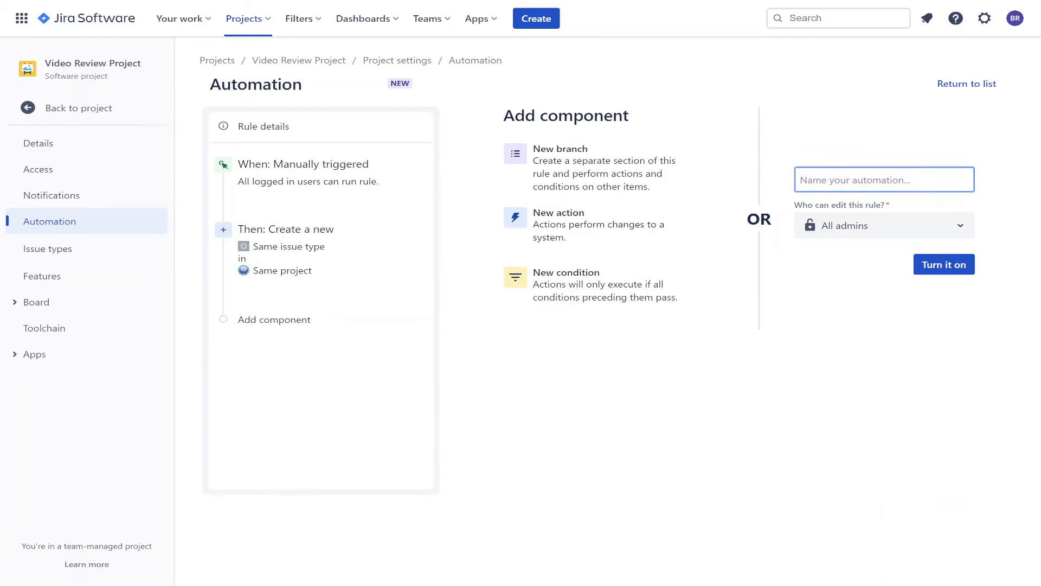
click(943, 264)
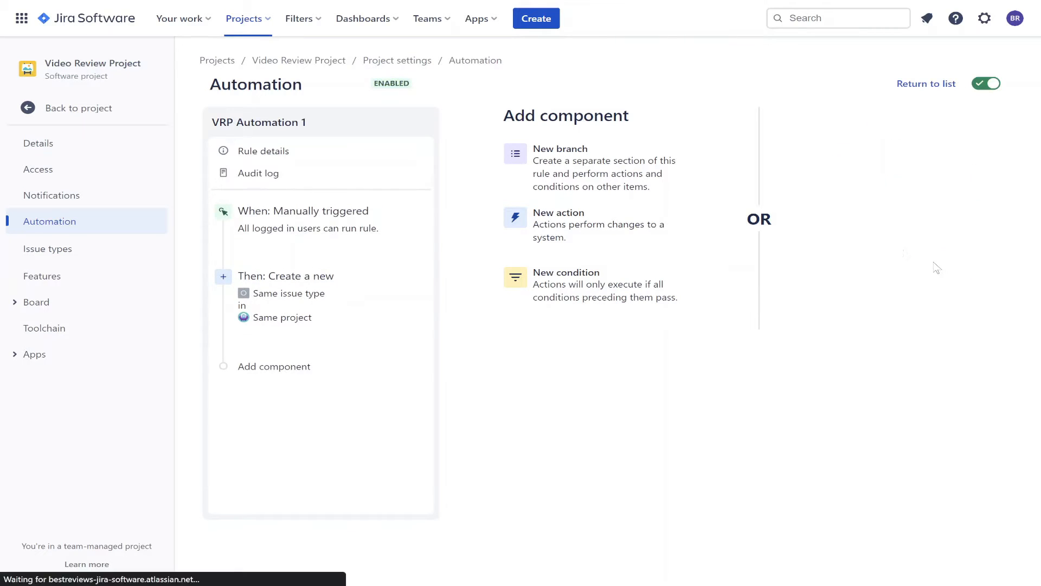
click(78, 108)
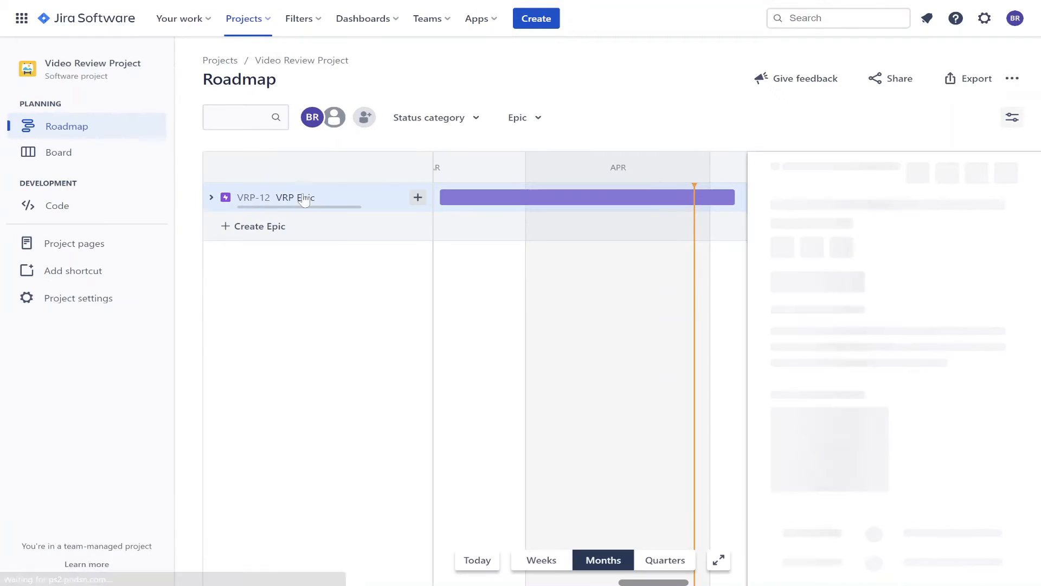
- Run VRP Automation 1 on VRP Epic from its Actions menu and close the epic's details
click(876, 257)
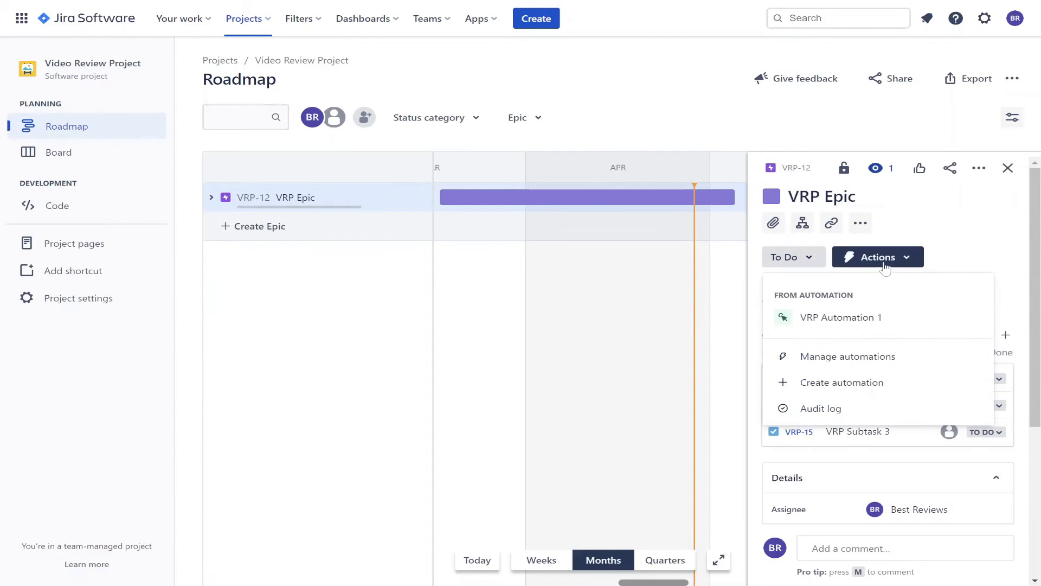
click(839, 317)
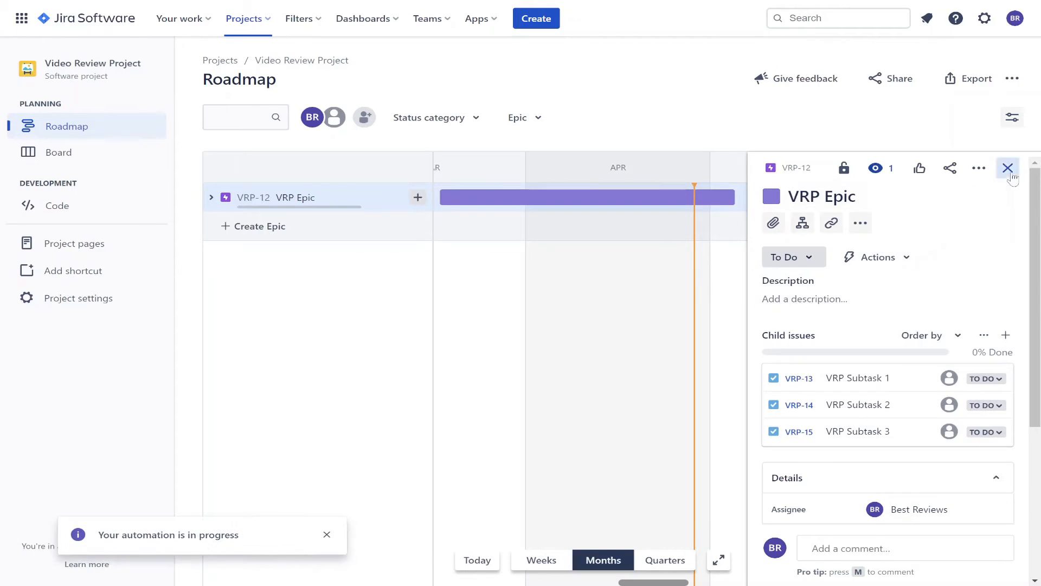
click(1007, 168)
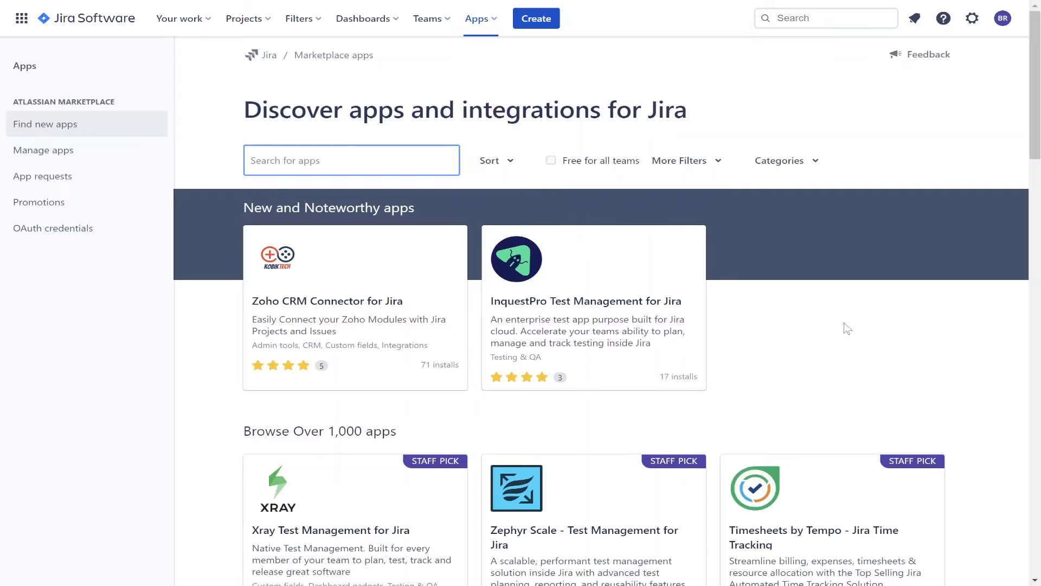
scroll(down, 3)
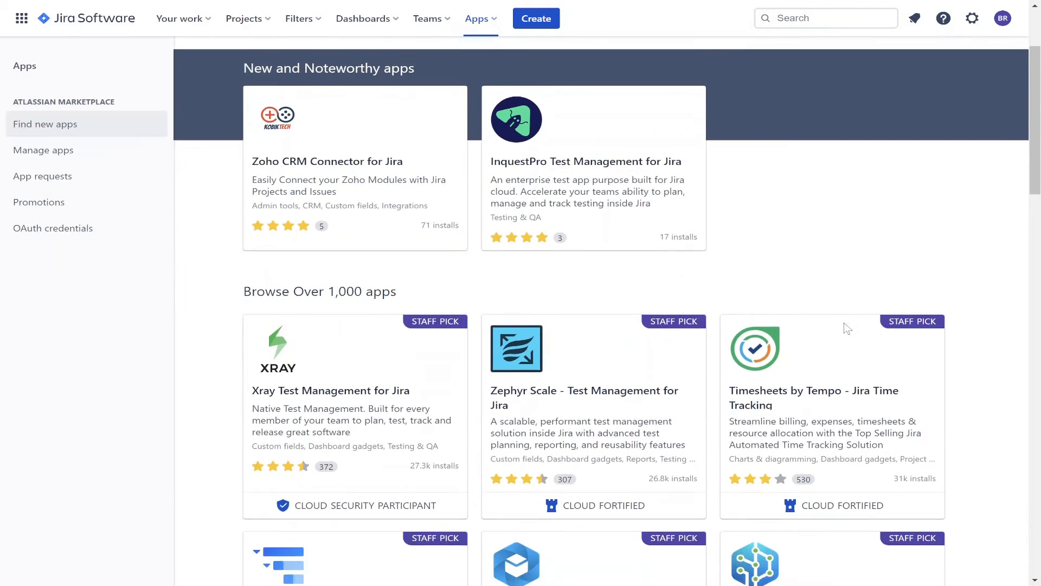
scroll(down, 3)
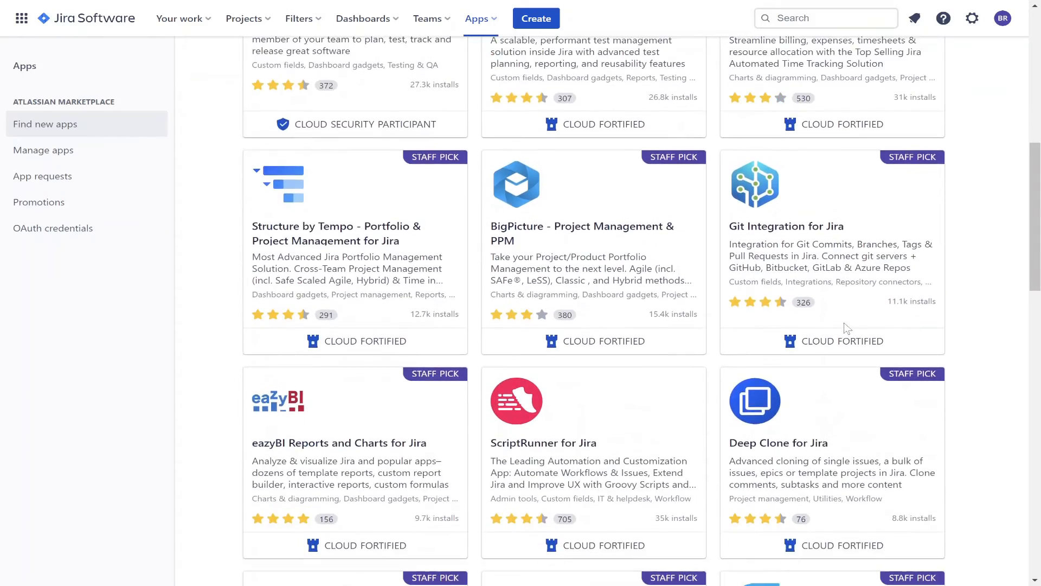
scroll(down, 3)
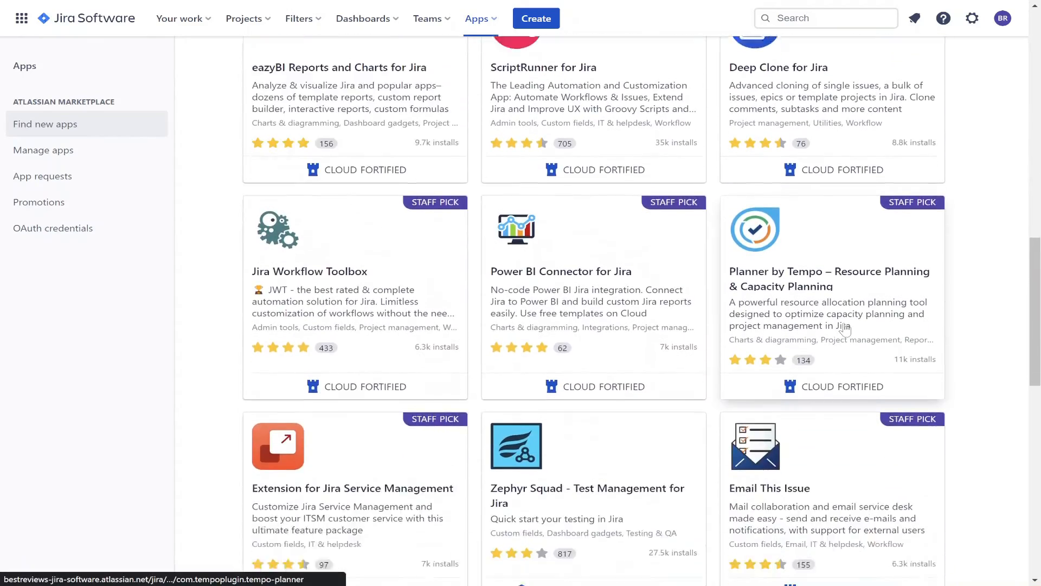
scroll(down, 3)
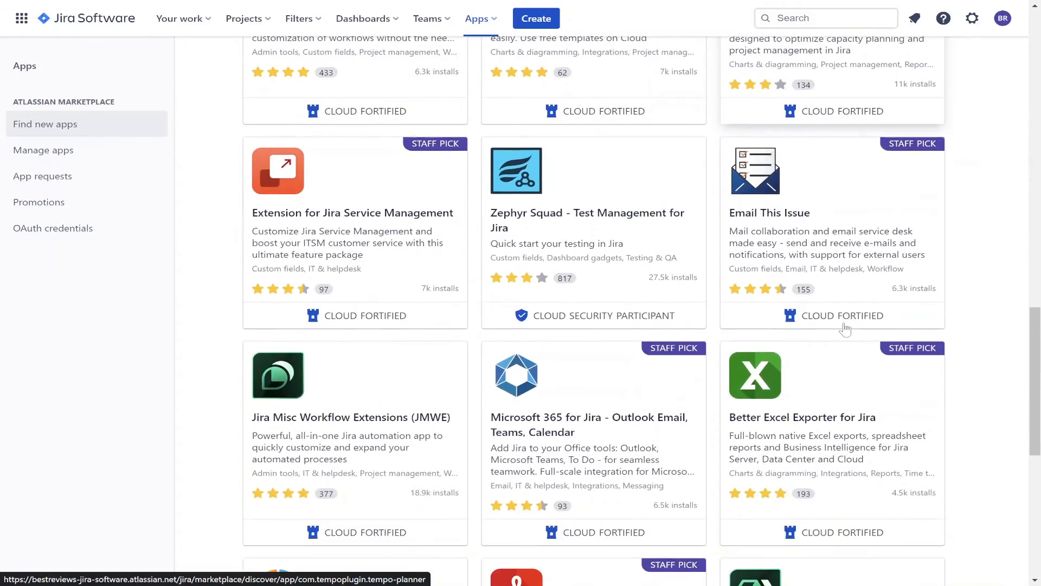
mouse_move(958, 332)
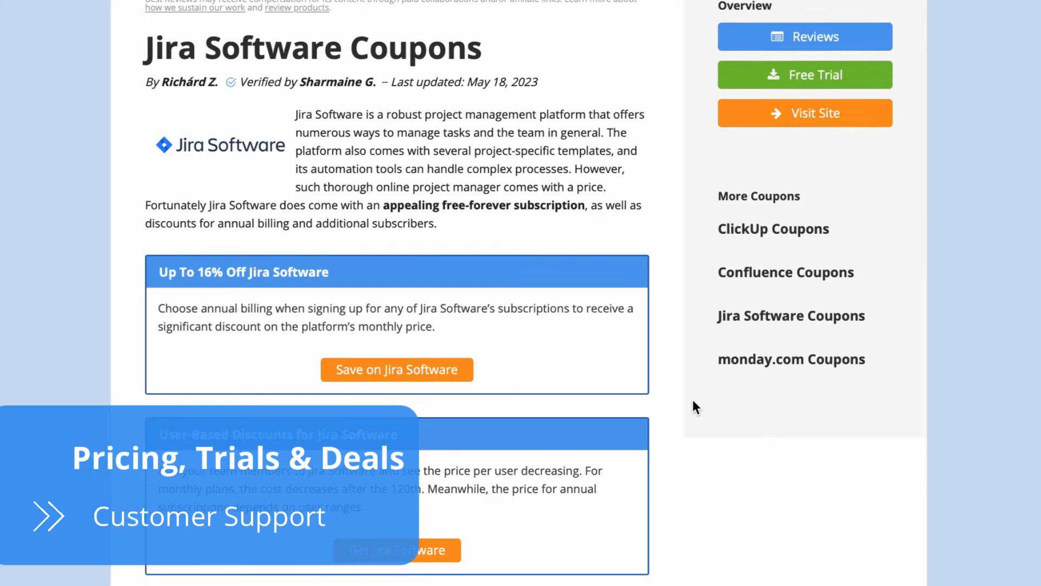
scroll(down, 3)
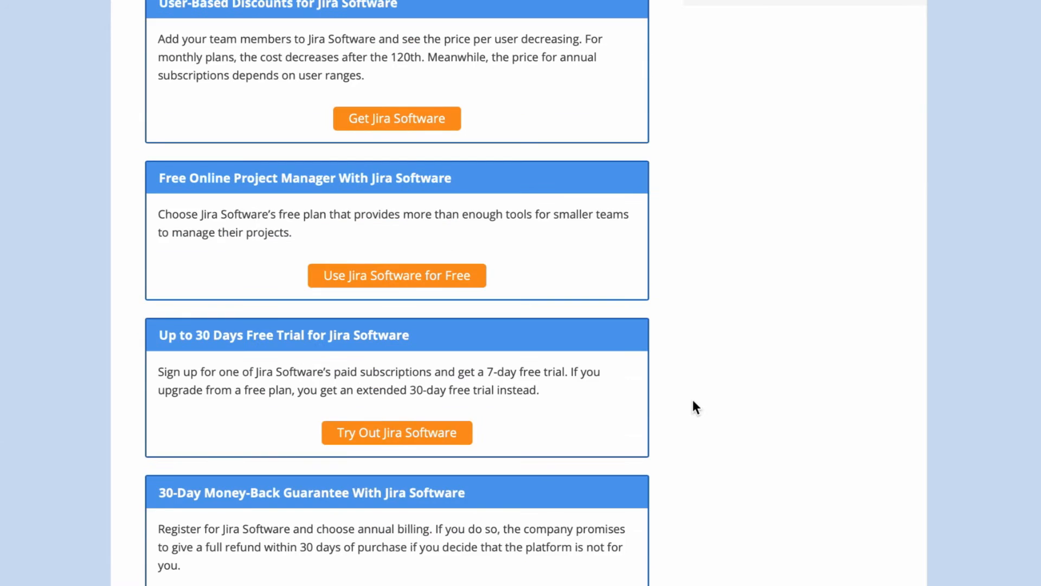
scroll(down, 3)
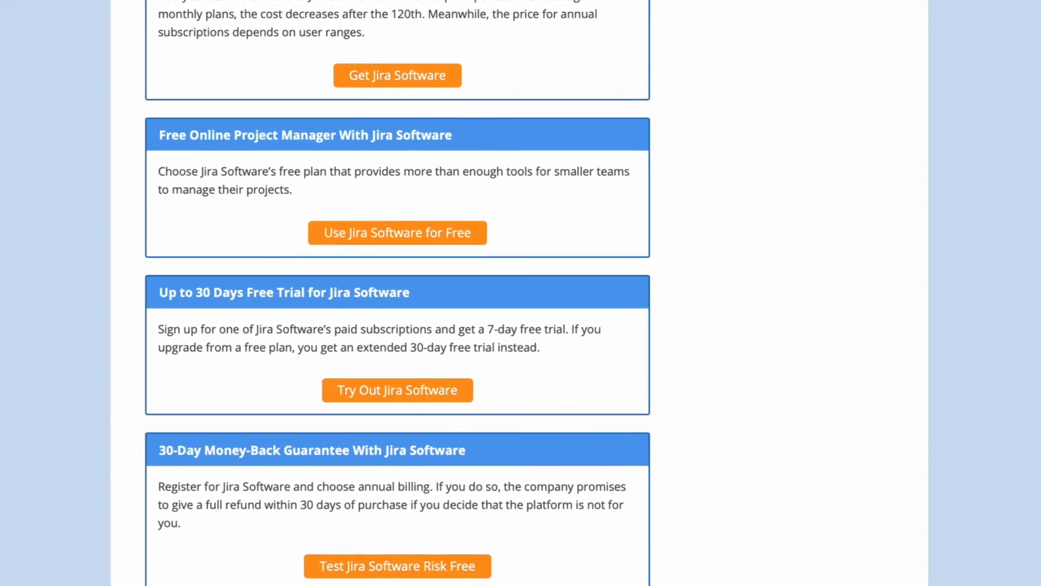
scroll(down, 3)
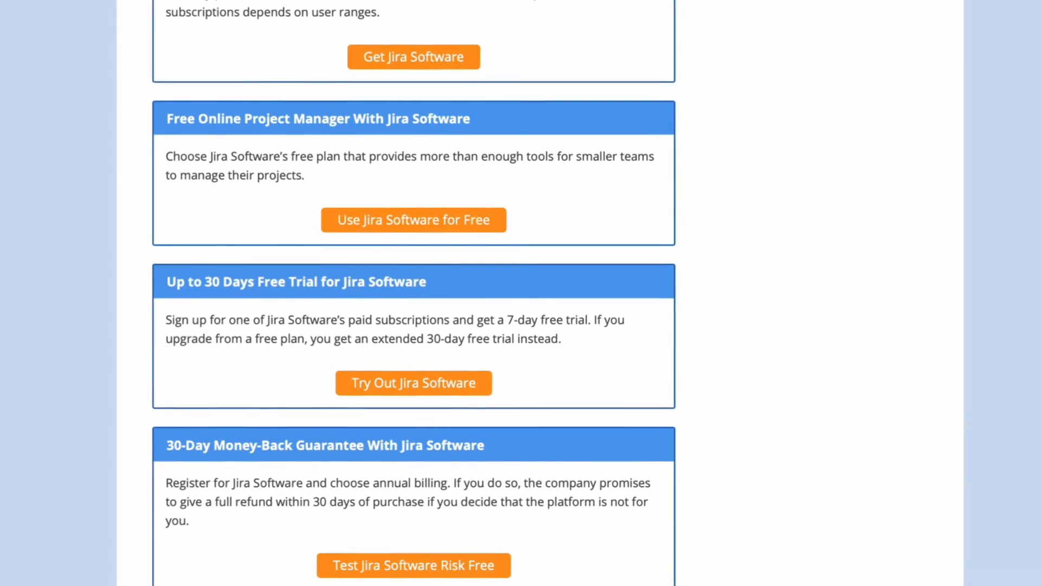
scroll(down, 3)
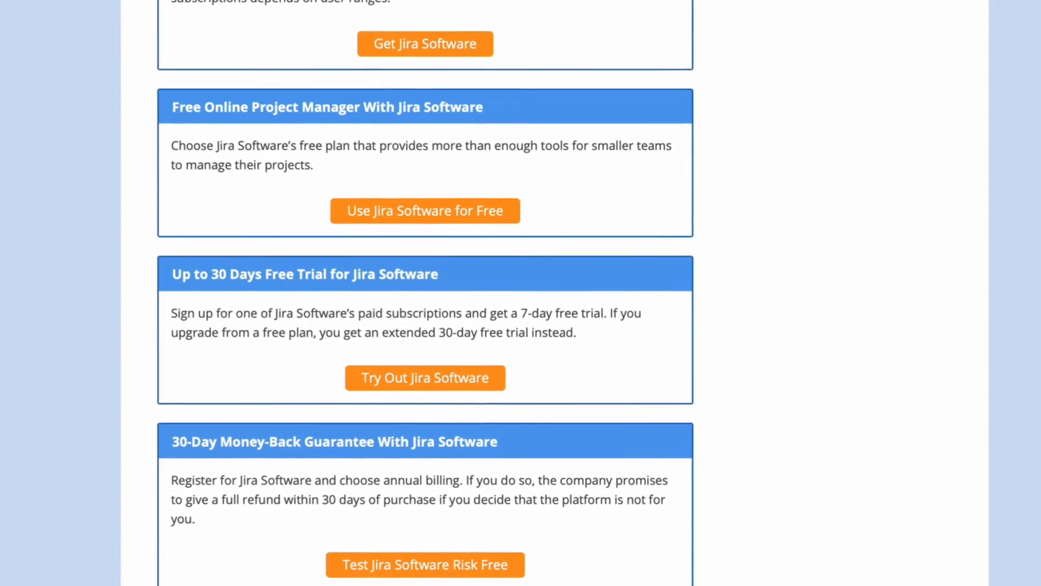
scroll(up, 3)
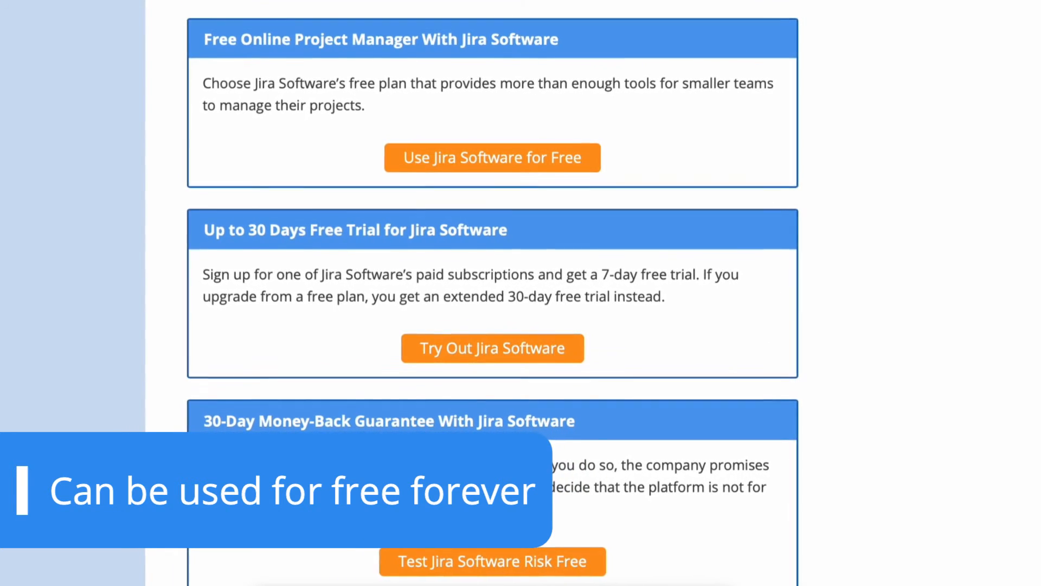
scroll(up, 3)
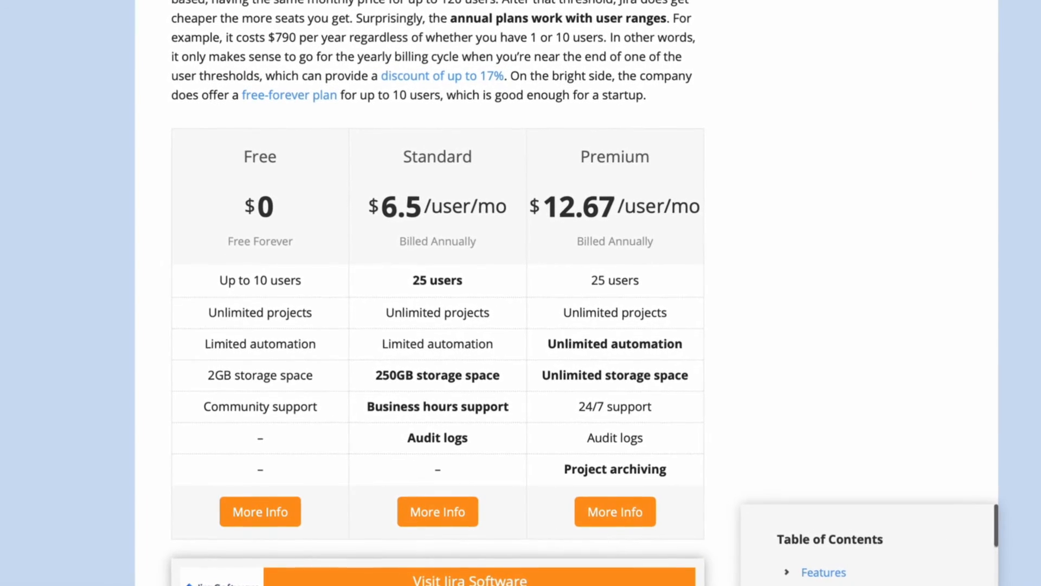
- Scroll through the Free, Standard and Premium plan comparison and the Jira Software Cloud support page
scroll(down, 3)
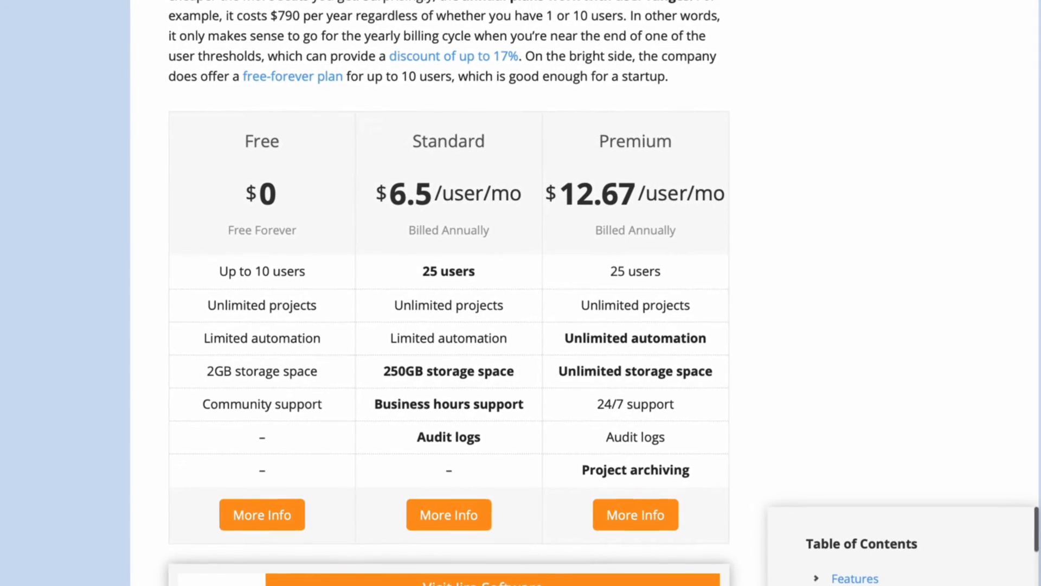
scroll(up, 3)
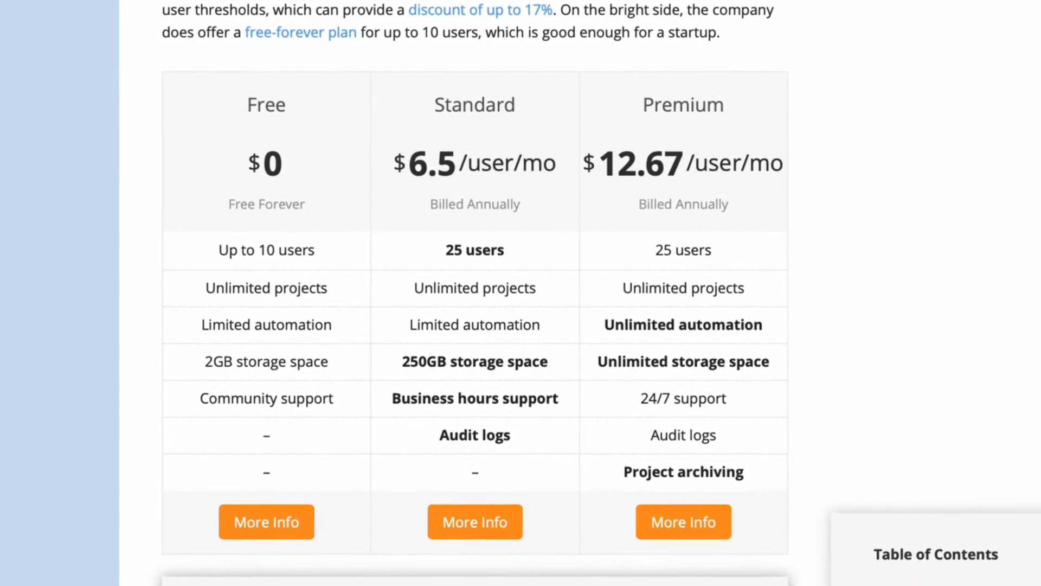
scroll(down, 3)
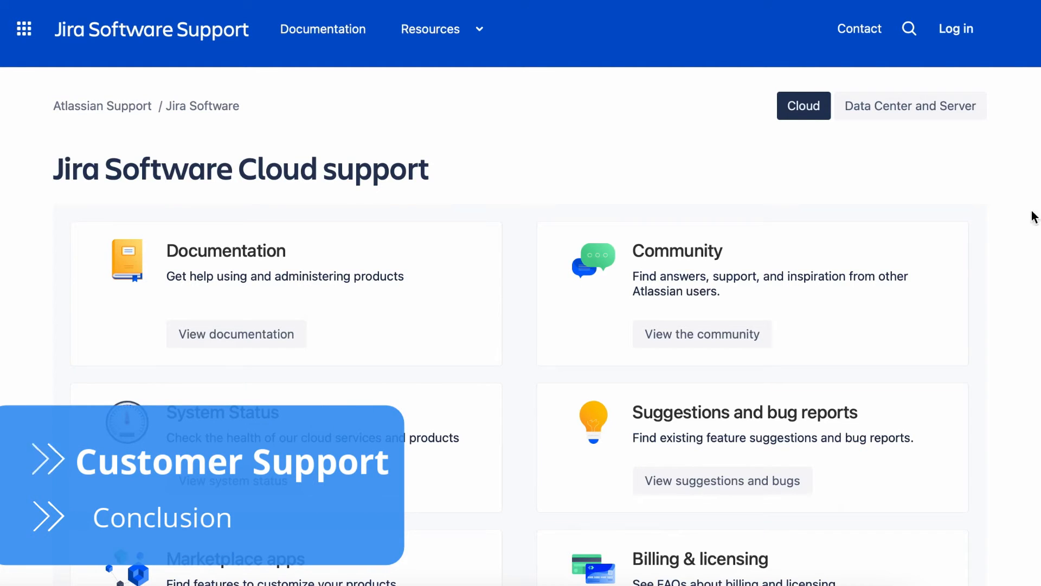
scroll(down, 3)
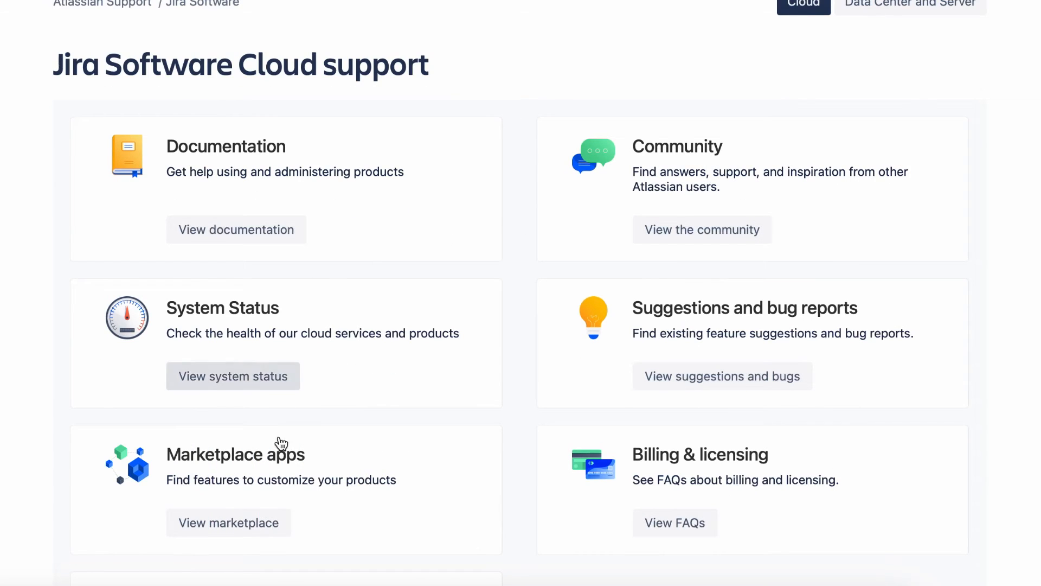
- Open the Pricing & Licensing FAQs and expand the answer about migration discounts
click(675, 522)
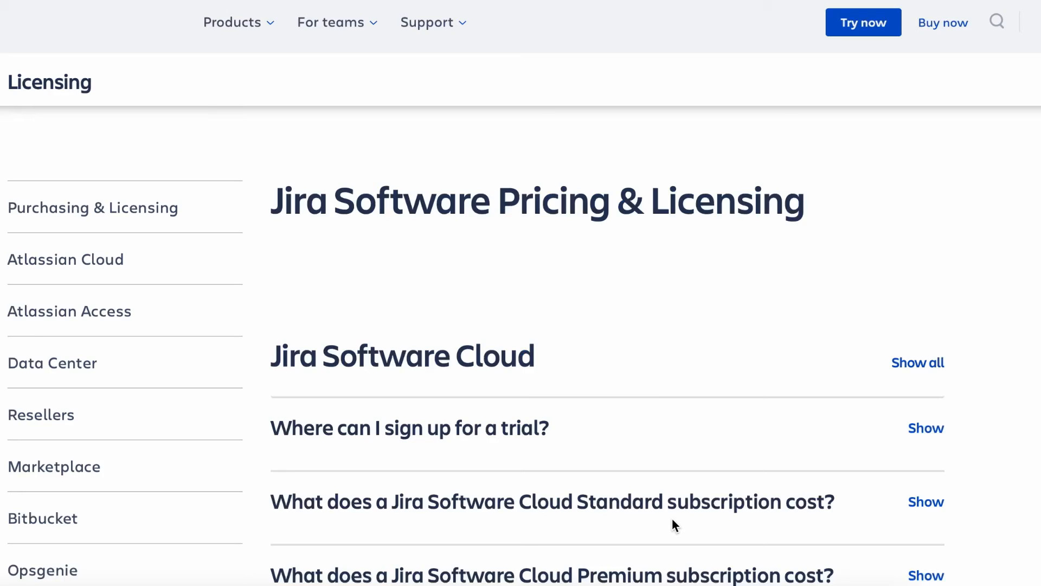
scroll(down, 3)
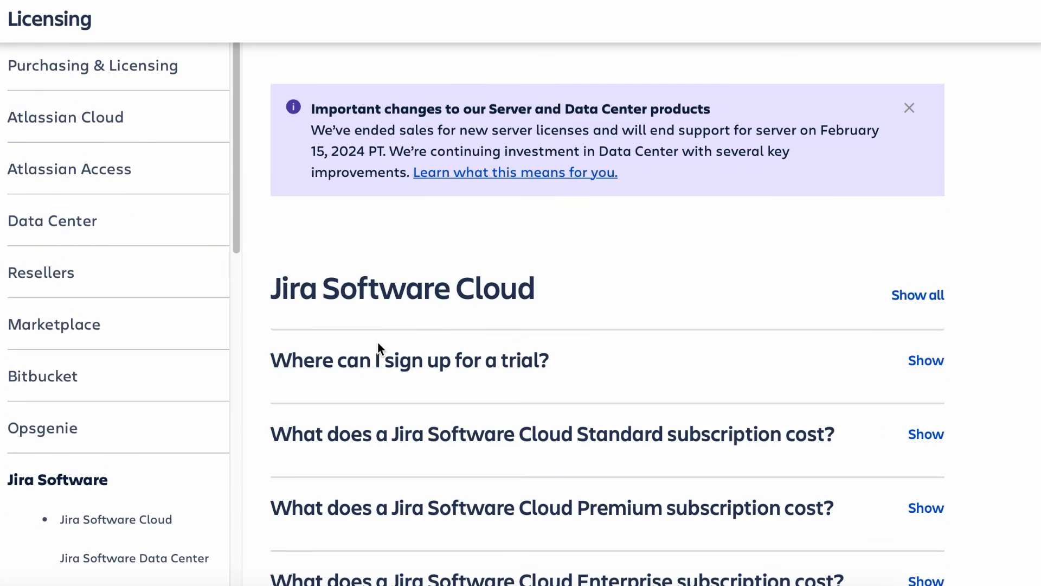
scroll(down, 3)
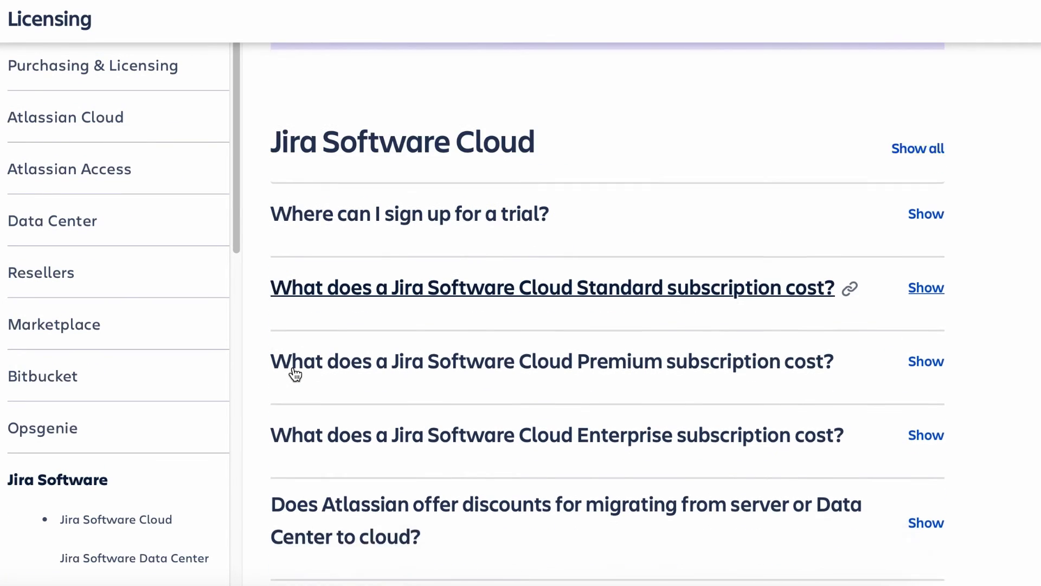
scroll(up, 3)
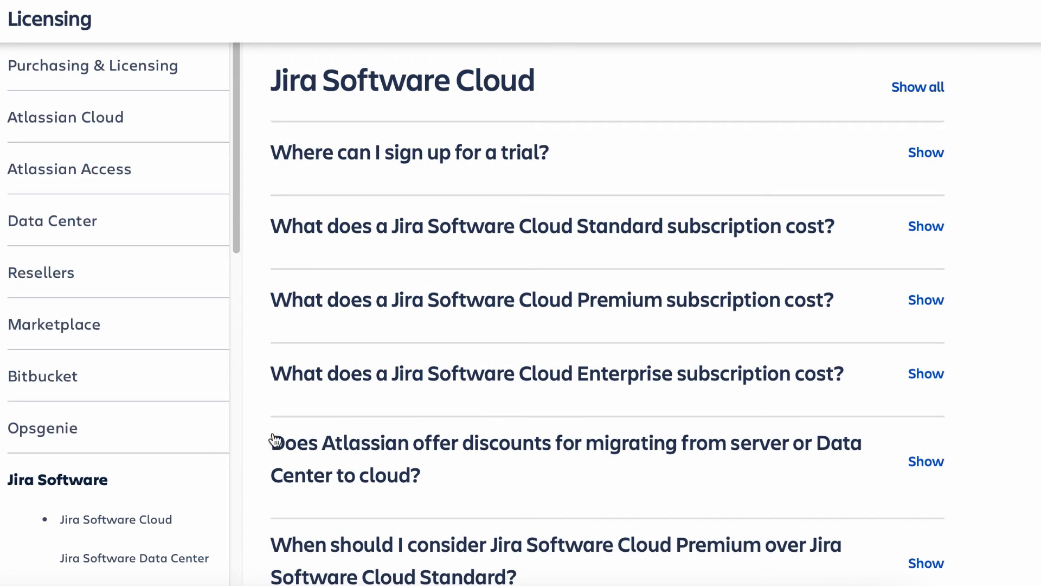
click(925, 461)
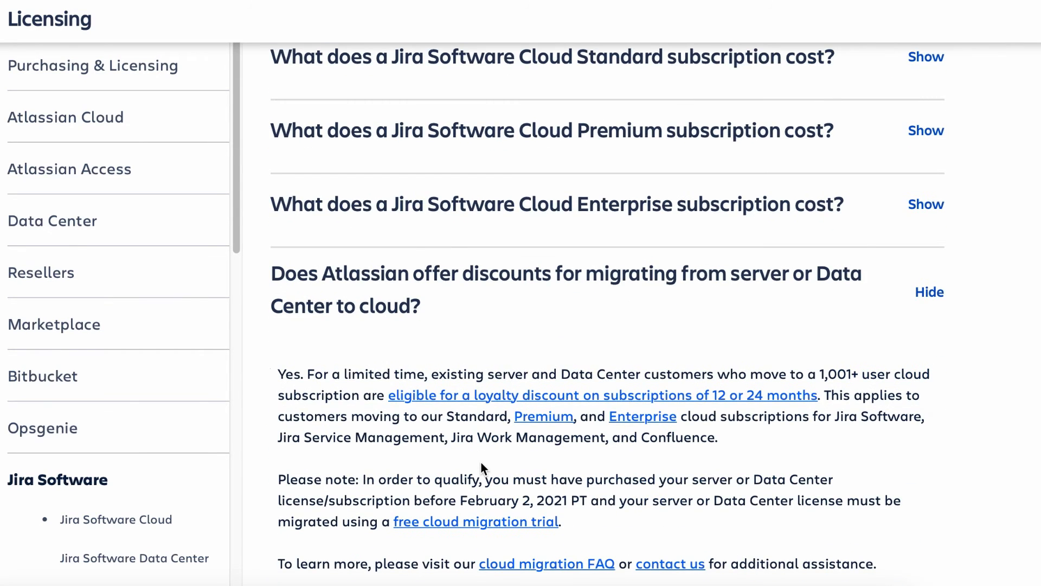
- Expand the answer on when to choose Premium over Standard
scroll(down, 3)
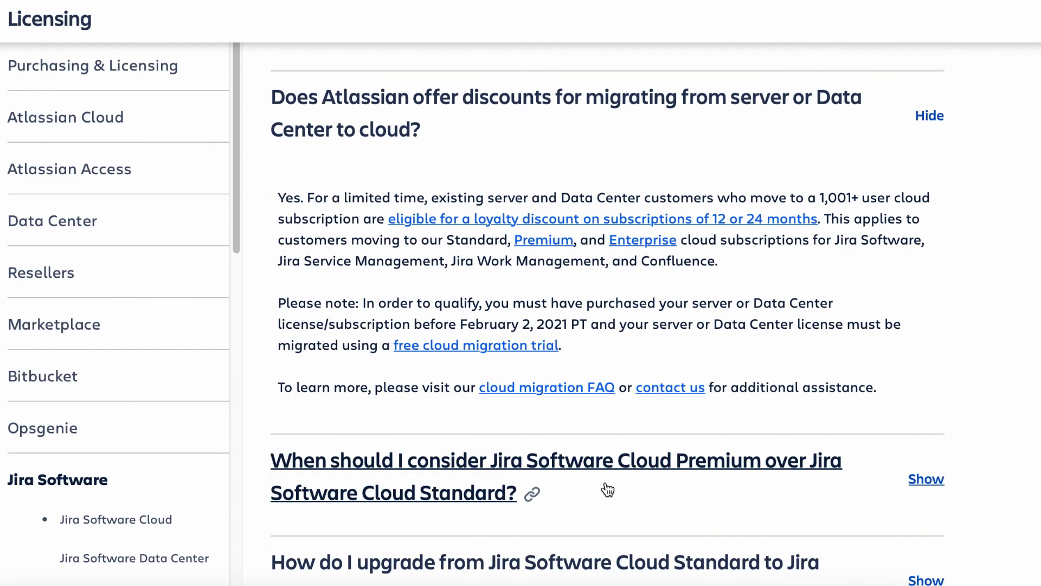
click(925, 478)
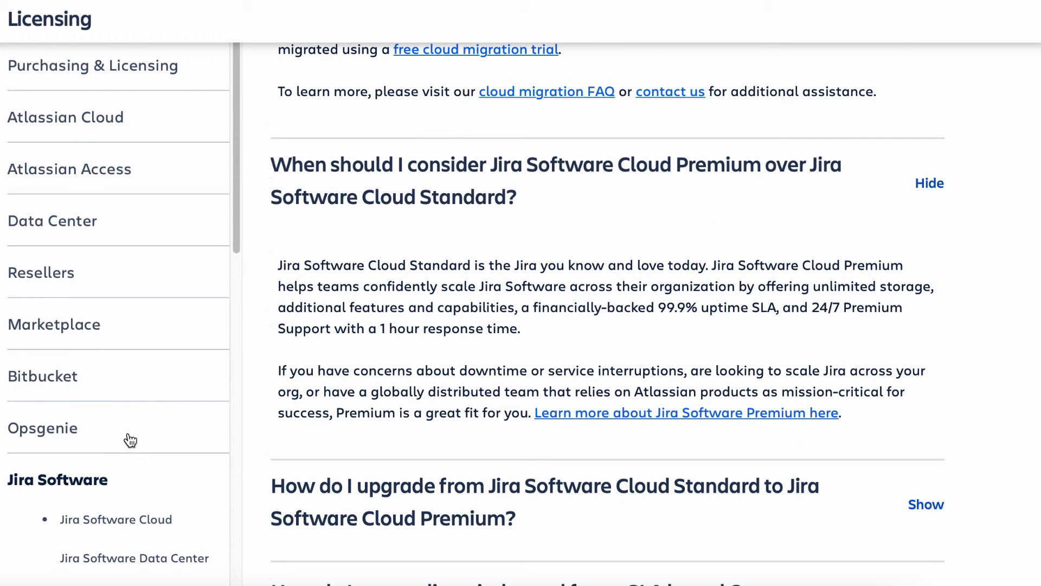
mouse_move(71, 214)
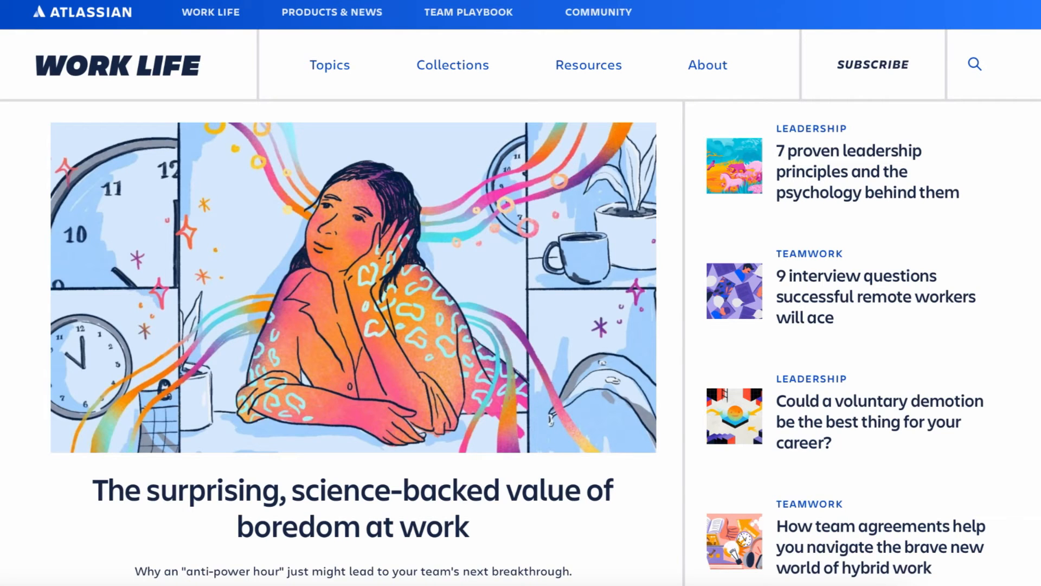
- Scroll down the Work Life blog homepage to the Latest Stories articles
scroll(down, 3)
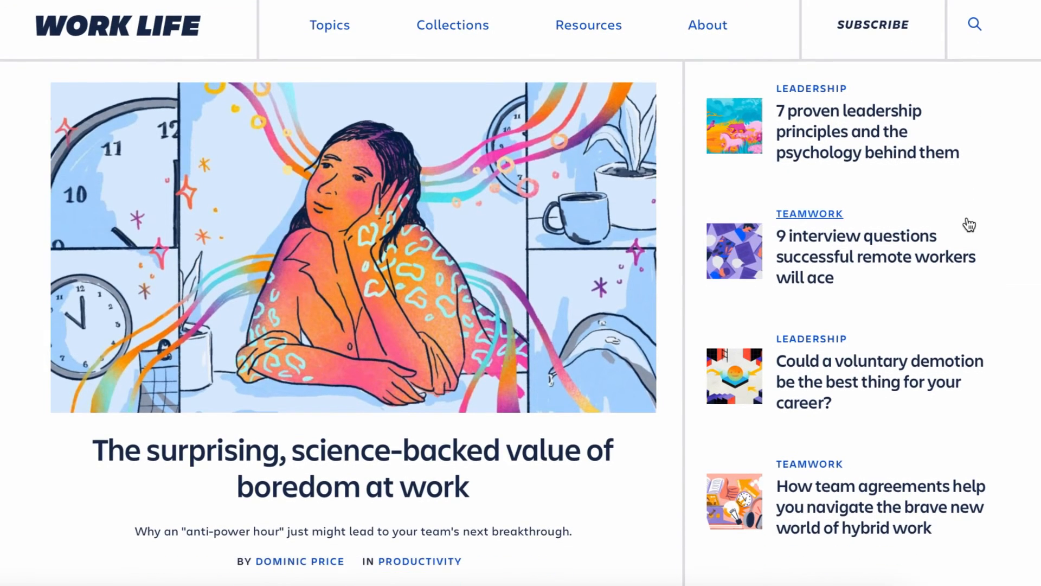
scroll(down, 3)
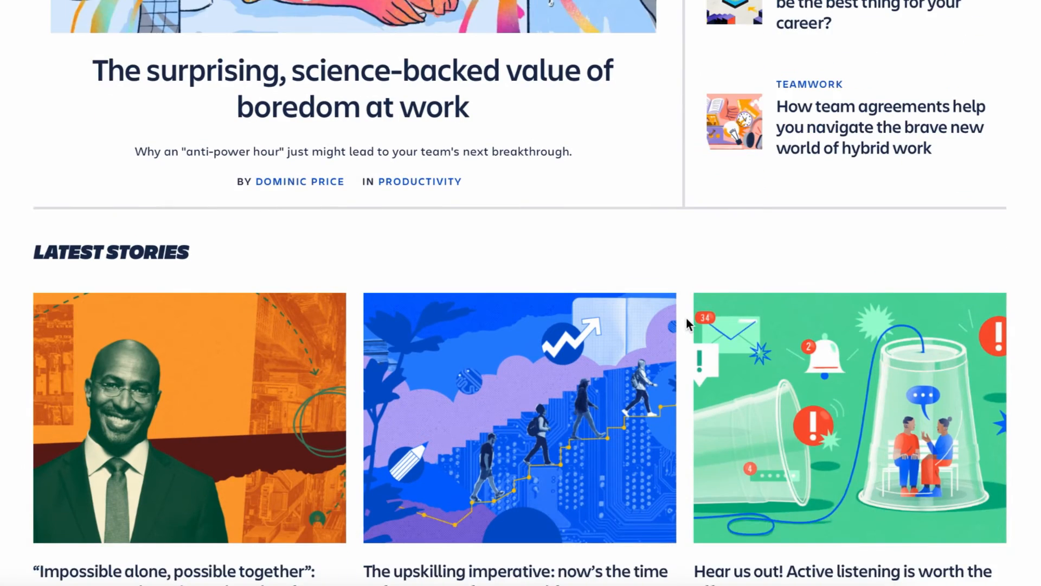
scroll(down, 3)
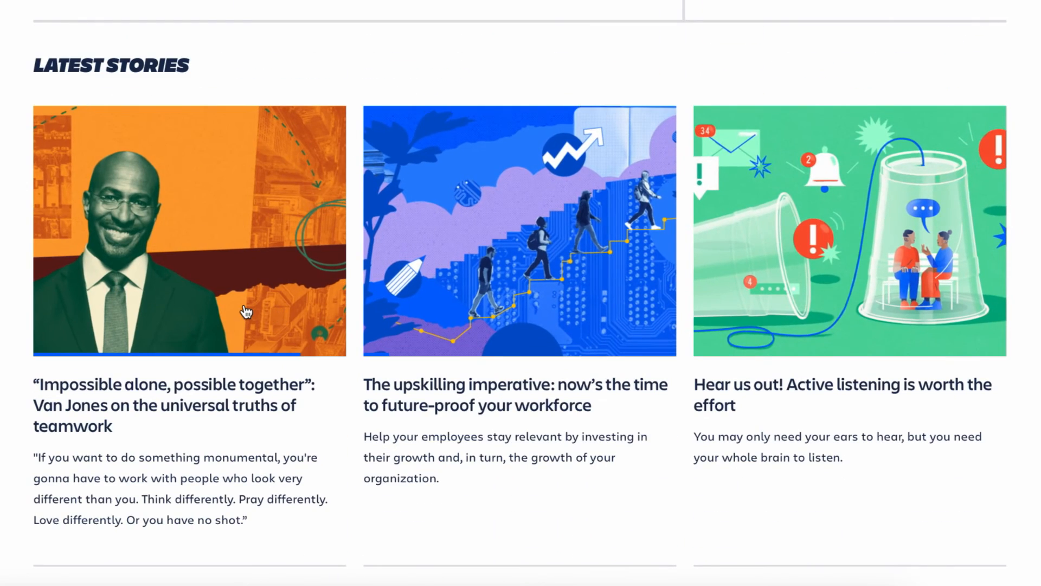